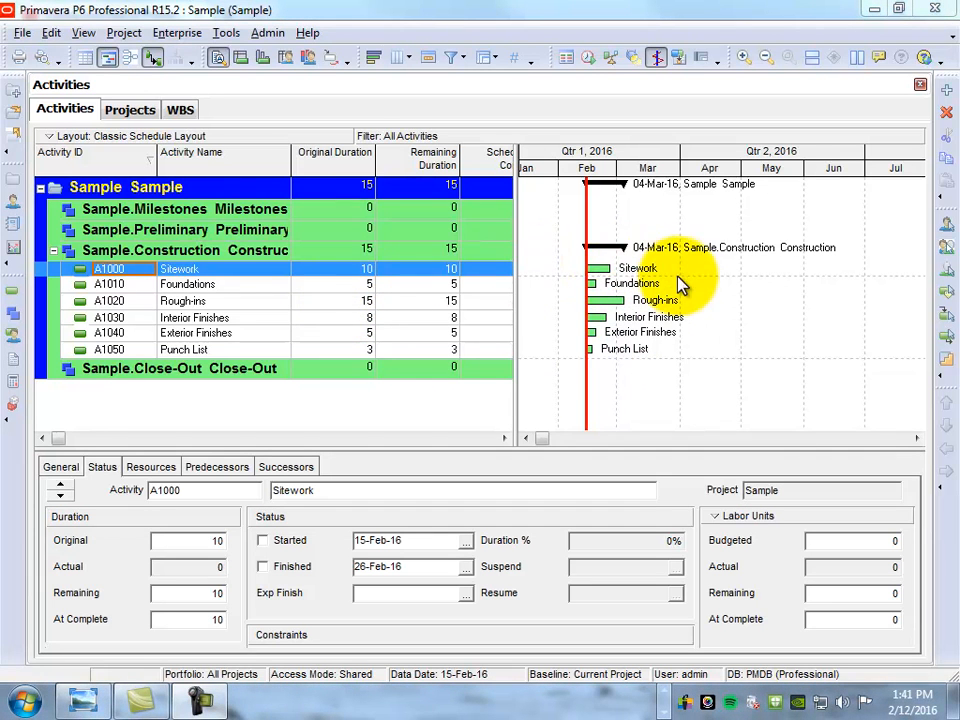
{"action": "mouse_move", "coordinate": [610, 284]}
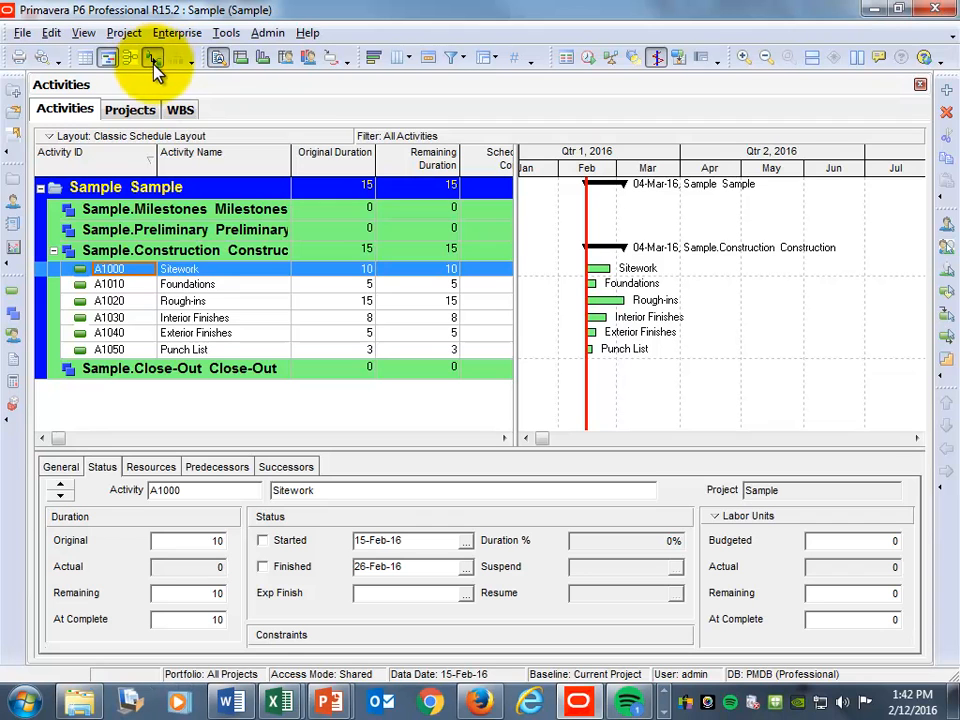
{"action": "mouse_move", "coordinate": [176, 102]}
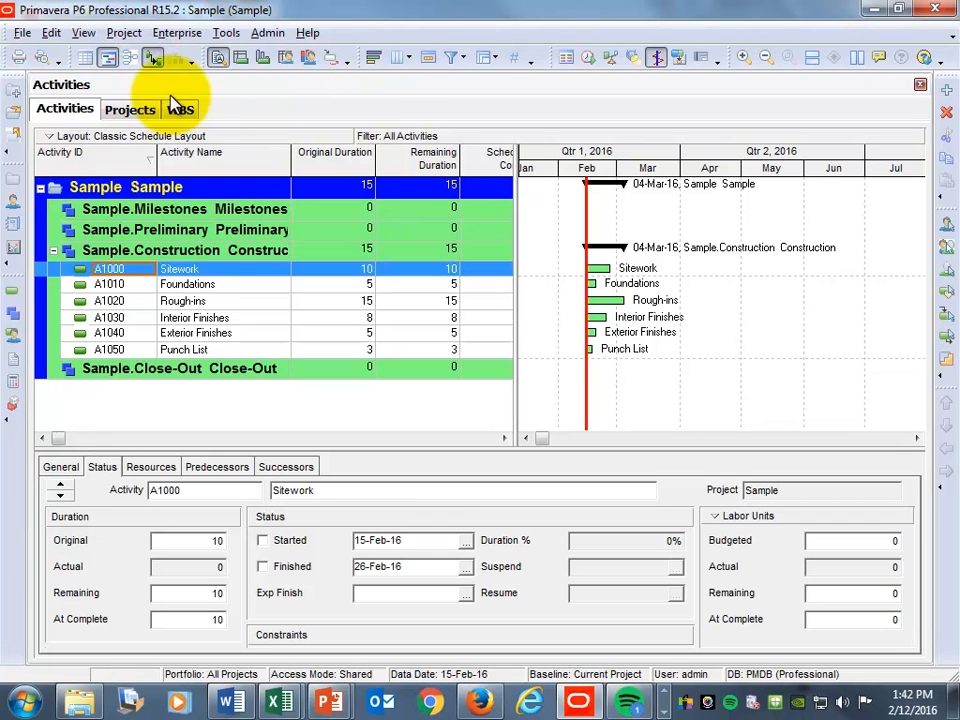
{"action": "mouse_move", "coordinate": [656, 256]}
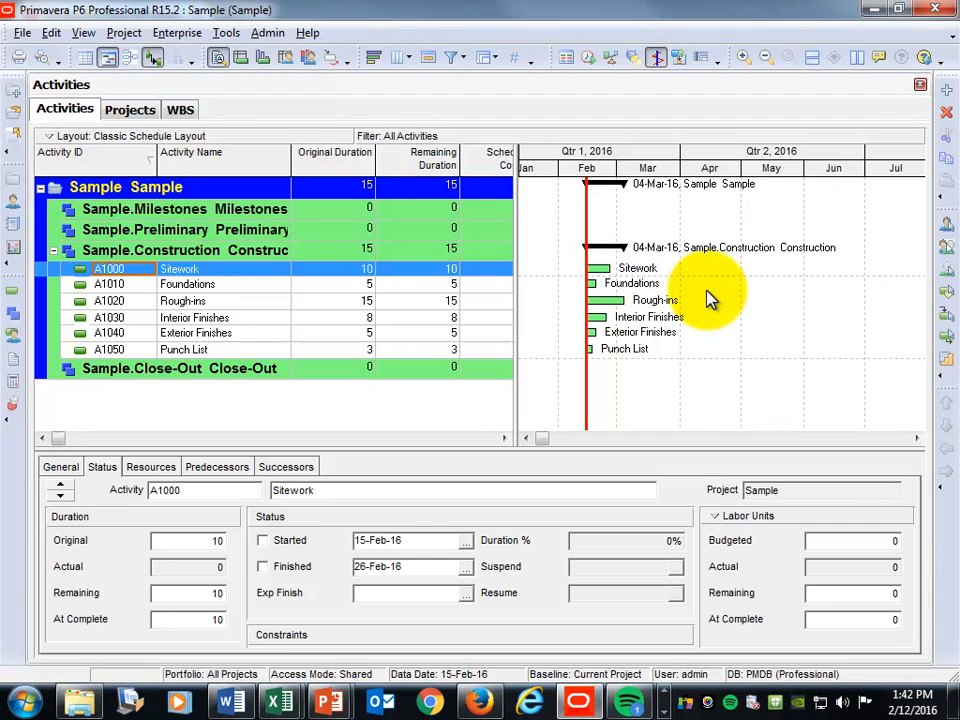
{"action": "mouse_move", "coordinate": [656, 362]}
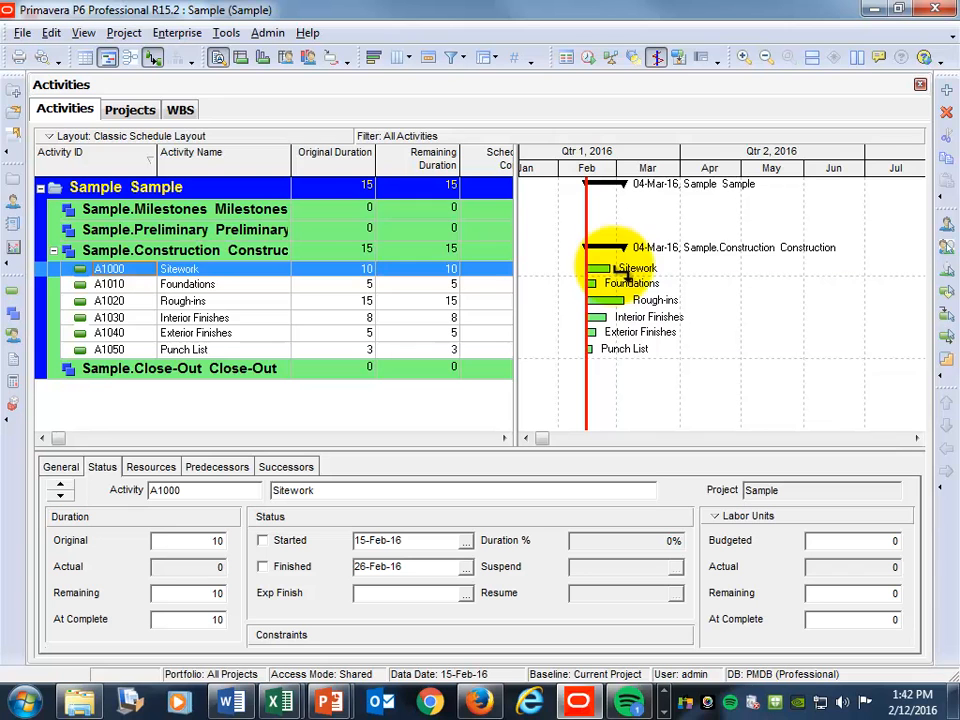
{"action": "mouse_move", "coordinate": [724, 296]}
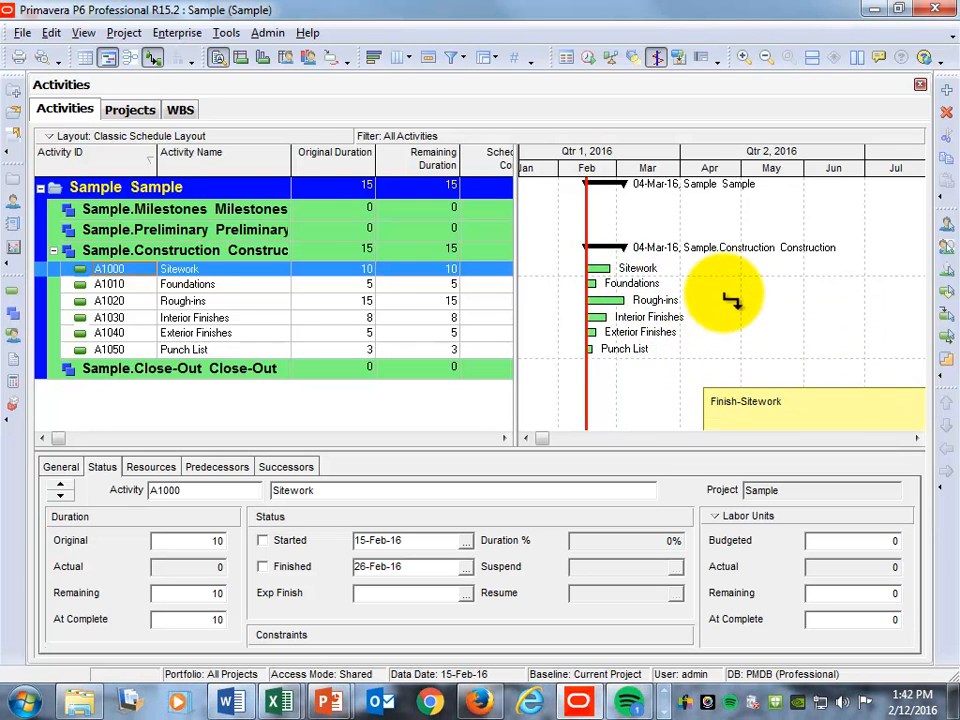
{"action": "mouse_move", "coordinate": [736, 276]}
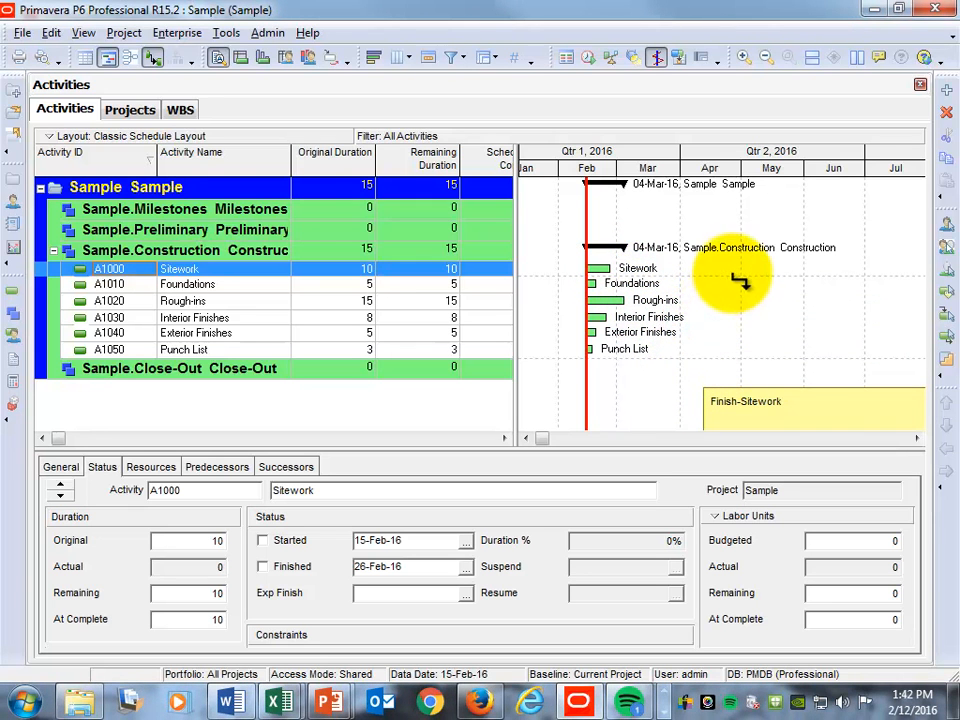
{"action": "mouse_move", "coordinate": [710, 350]}
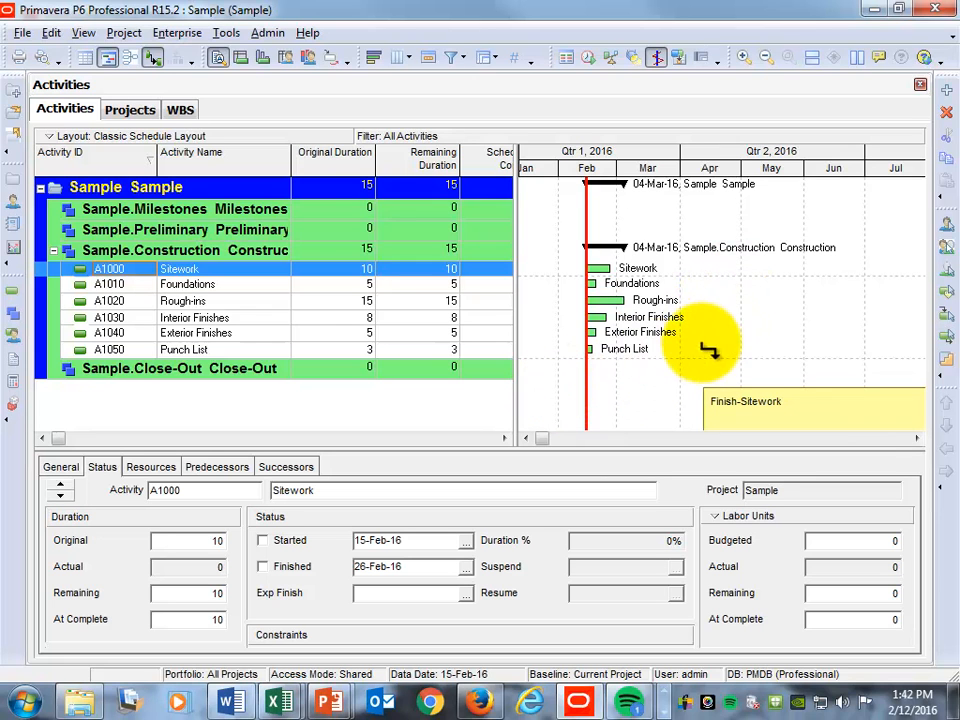
{"action": "mouse_move", "coordinate": [724, 344]}
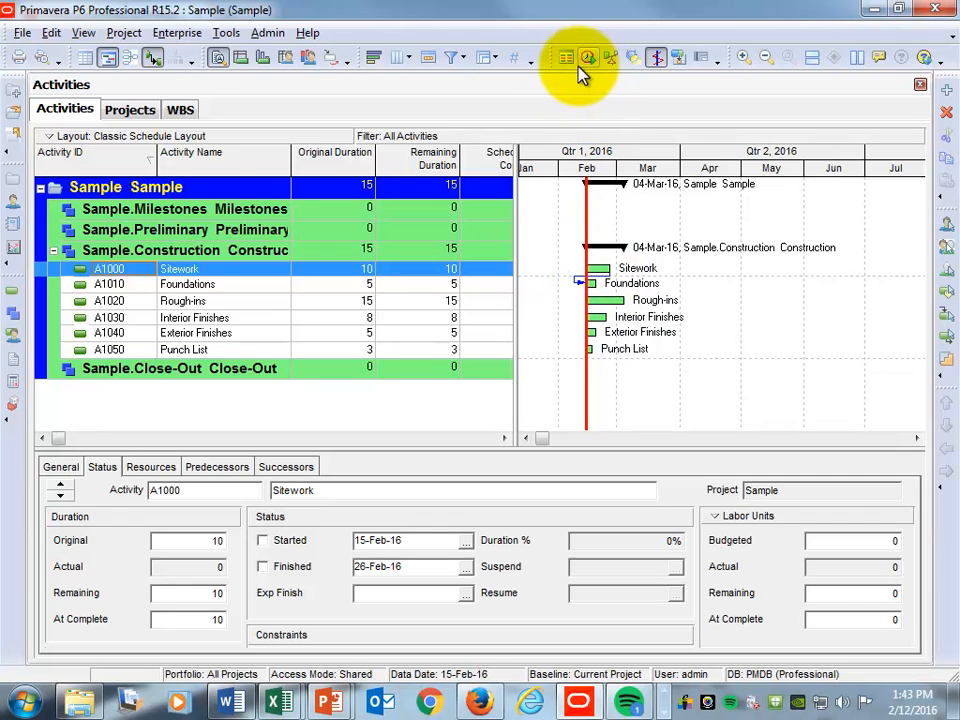
{"action": "mouse_move", "coordinate": [588, 56]}
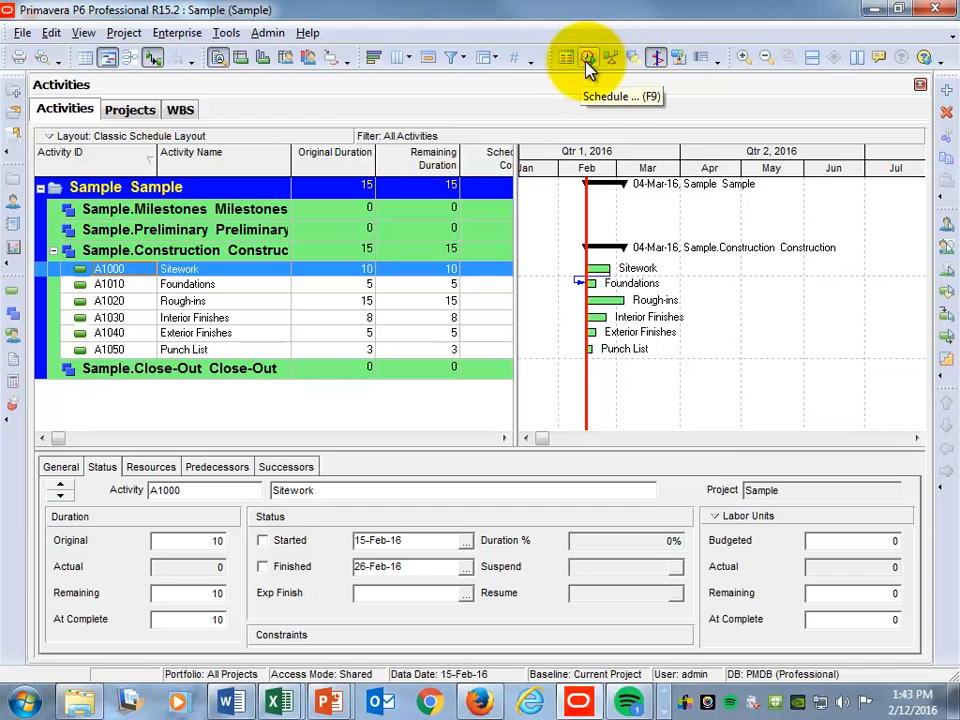
- Run Schedule (F9) so Foundations moves to 29-Feb-16 after Sitework
{"action": "left_click", "coordinate": [588, 56]}
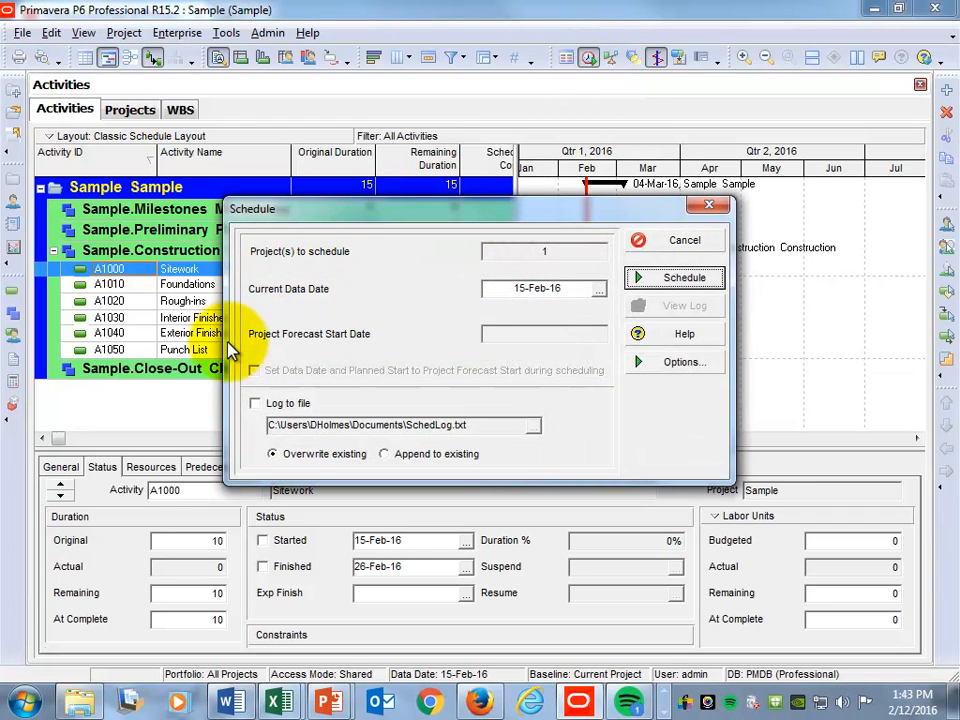
{"action": "mouse_move", "coordinate": [356, 332]}
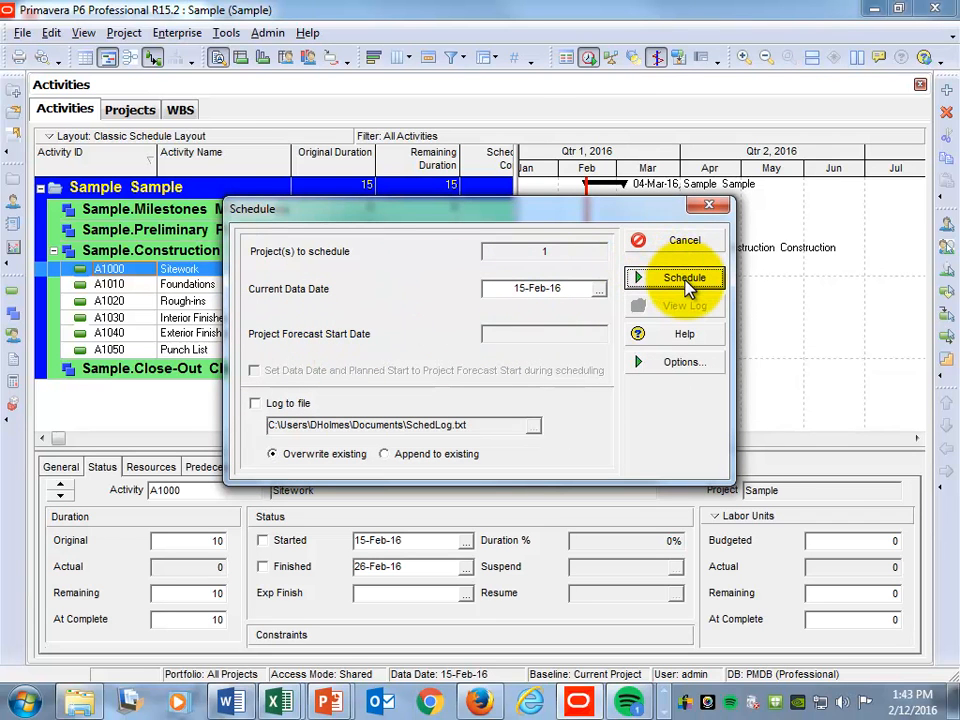
{"action": "left_click", "coordinate": [684, 276]}
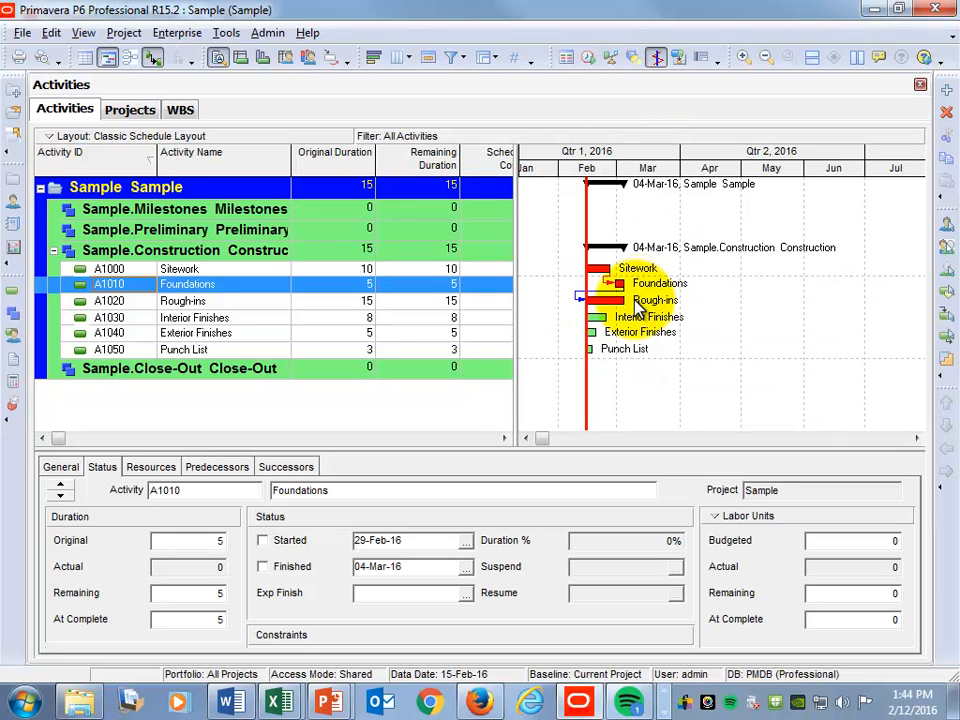
- Begin the finish-to-start link from the Foundations activity bar
{"action": "left_click", "coordinate": [182, 300]}
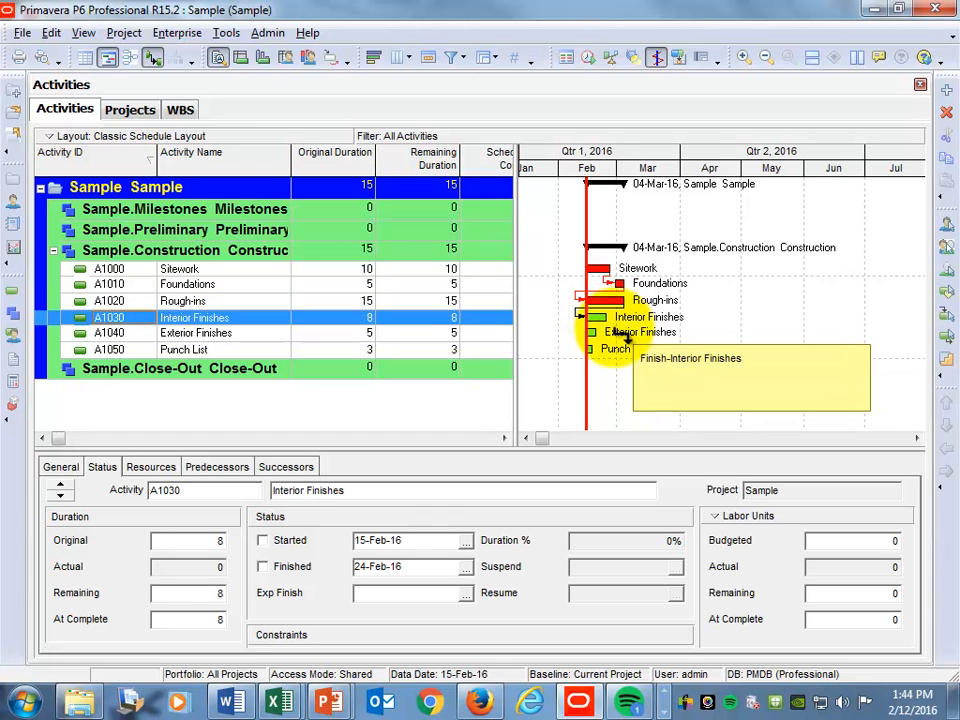
{"action": "mouse_move", "coordinate": [596, 344]}
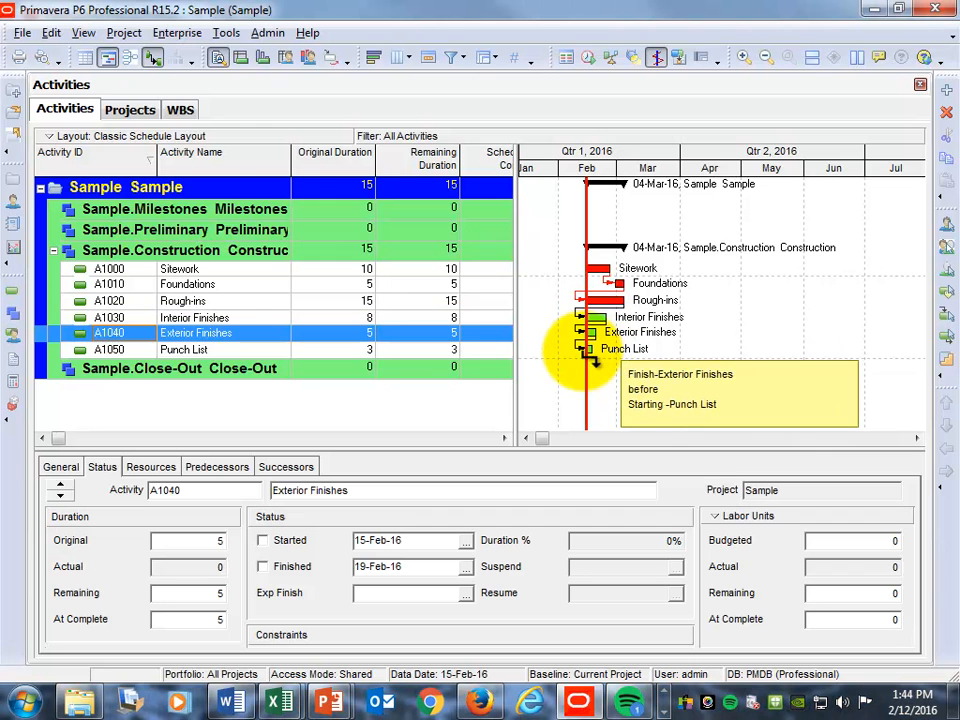
{"action": "mouse_move", "coordinate": [616, 310]}
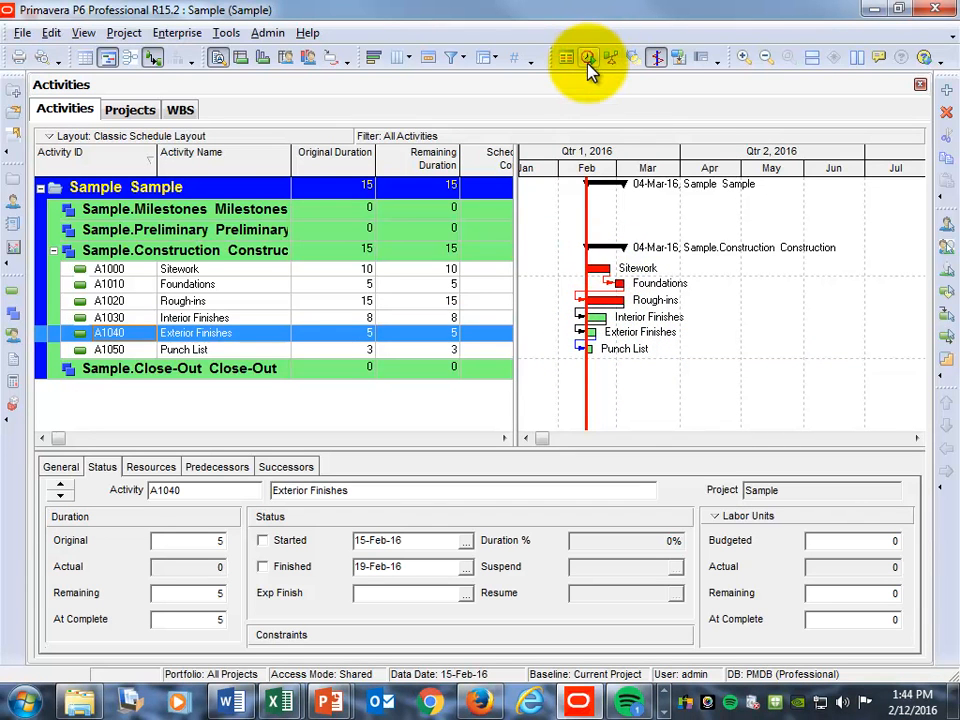
- Run Schedule again so the linked activities cascade, ending 18-Apr-16 at 46 days
{"action": "left_click", "coordinate": [588, 56]}
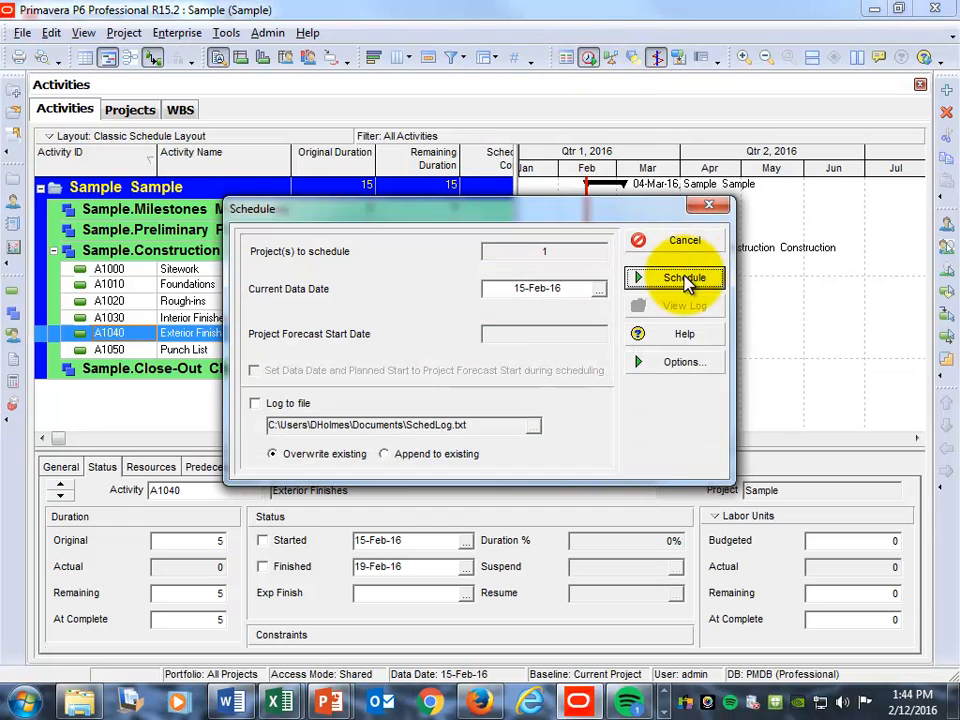
{"action": "left_click", "coordinate": [684, 276]}
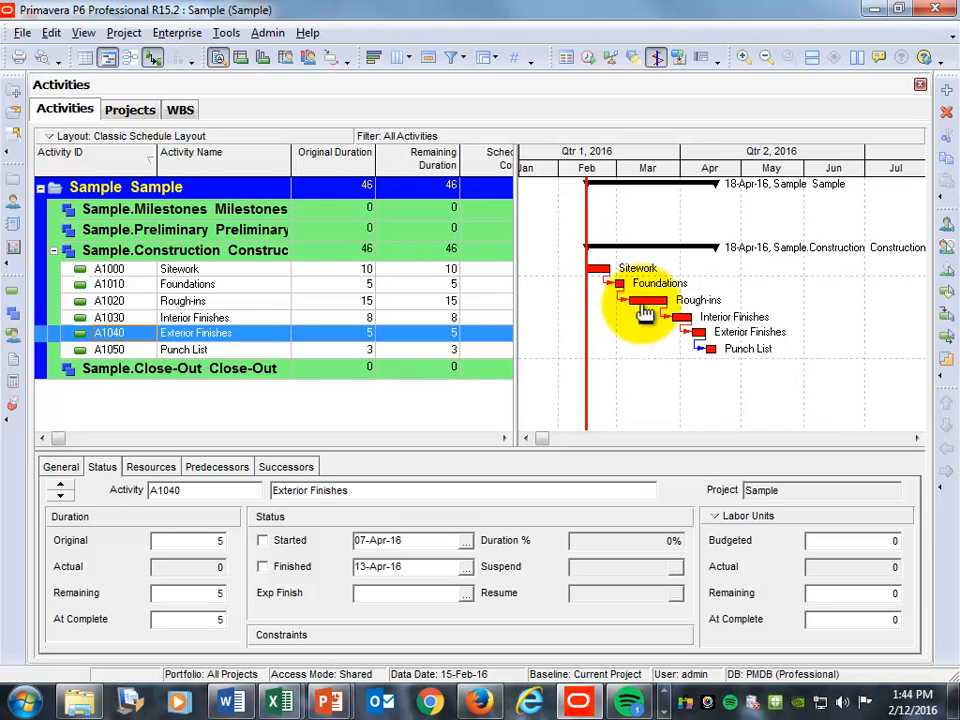
{"action": "mouse_move", "coordinate": [630, 390]}
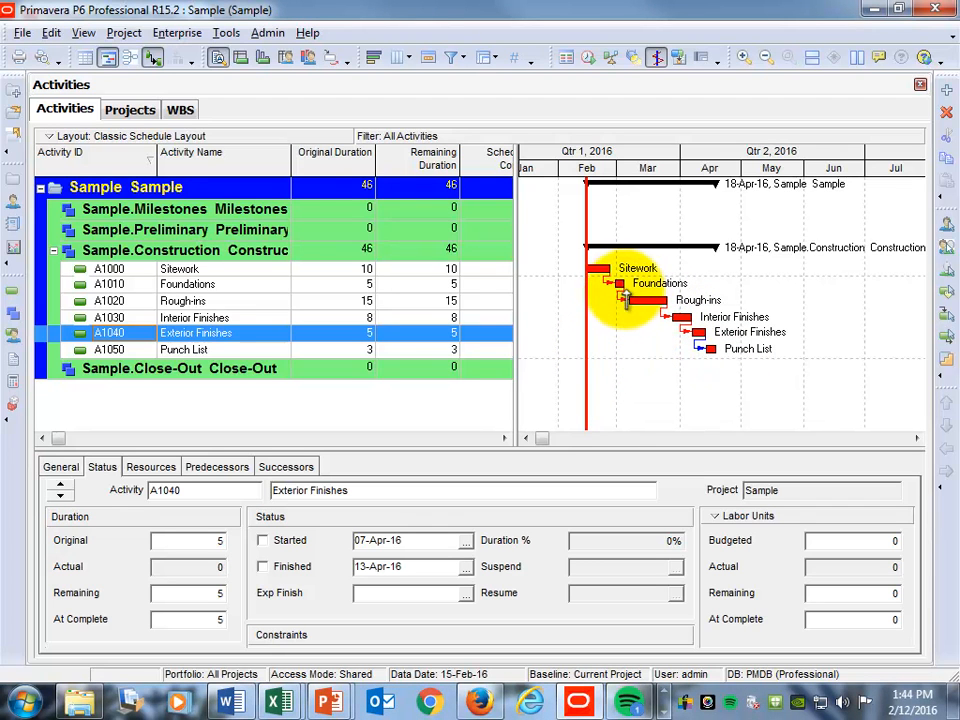
{"action": "mouse_move", "coordinate": [630, 300]}
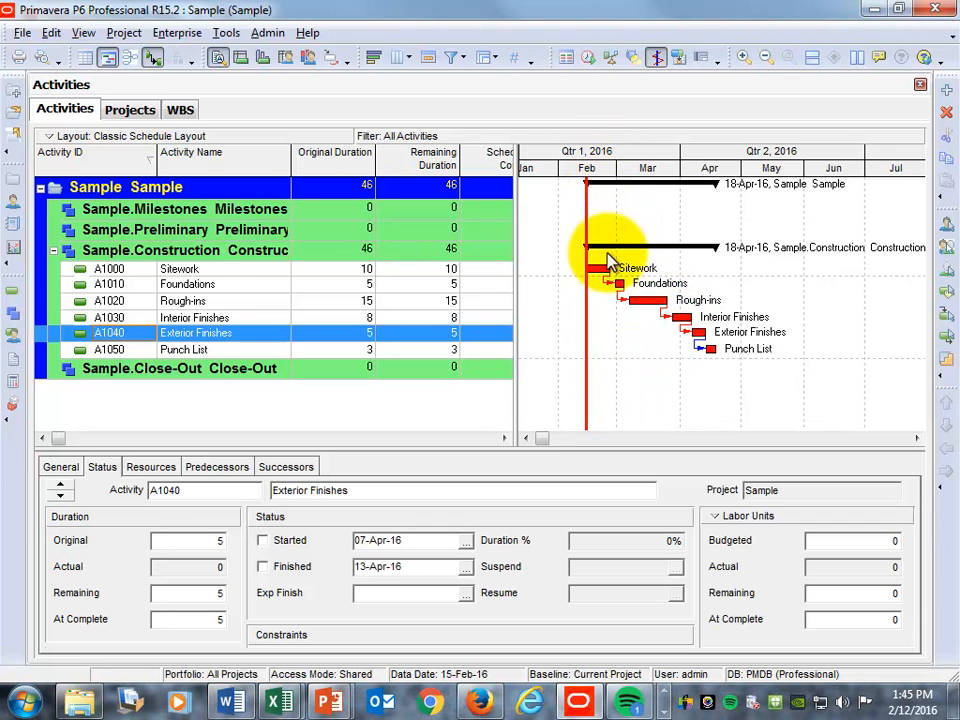
{"action": "mouse_move", "coordinate": [620, 410]}
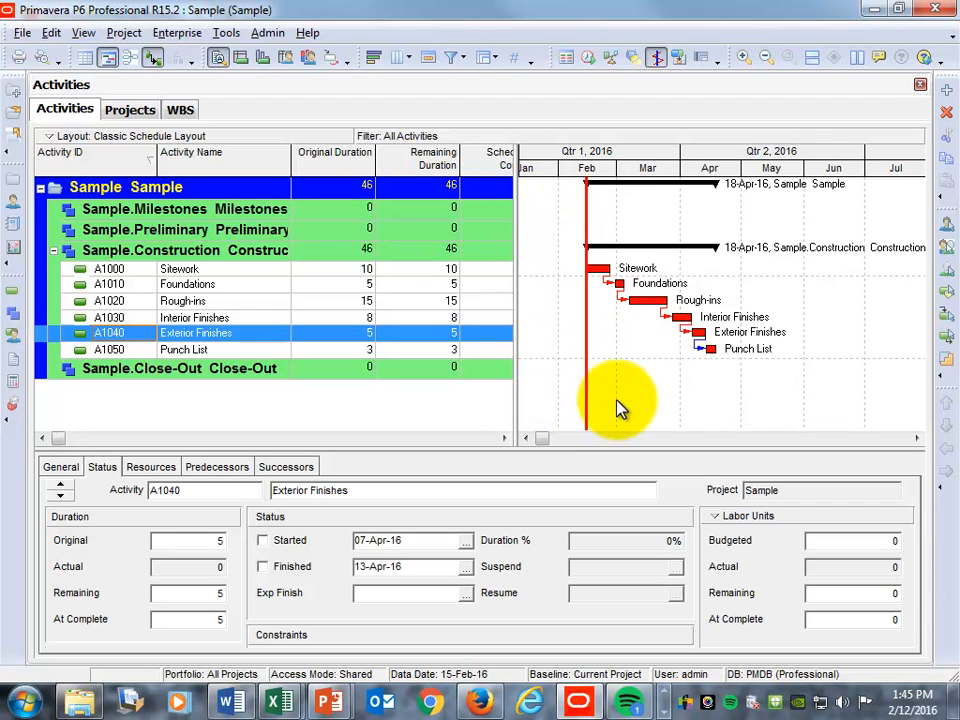
{"action": "mouse_move", "coordinate": [680, 258]}
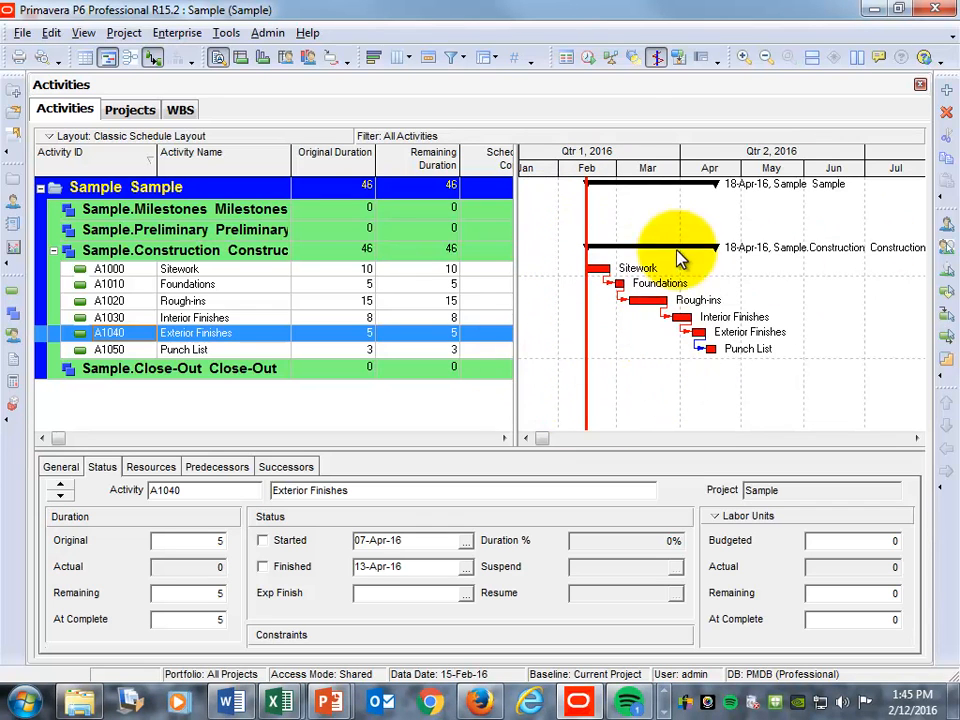
{"action": "mouse_move", "coordinate": [622, 400]}
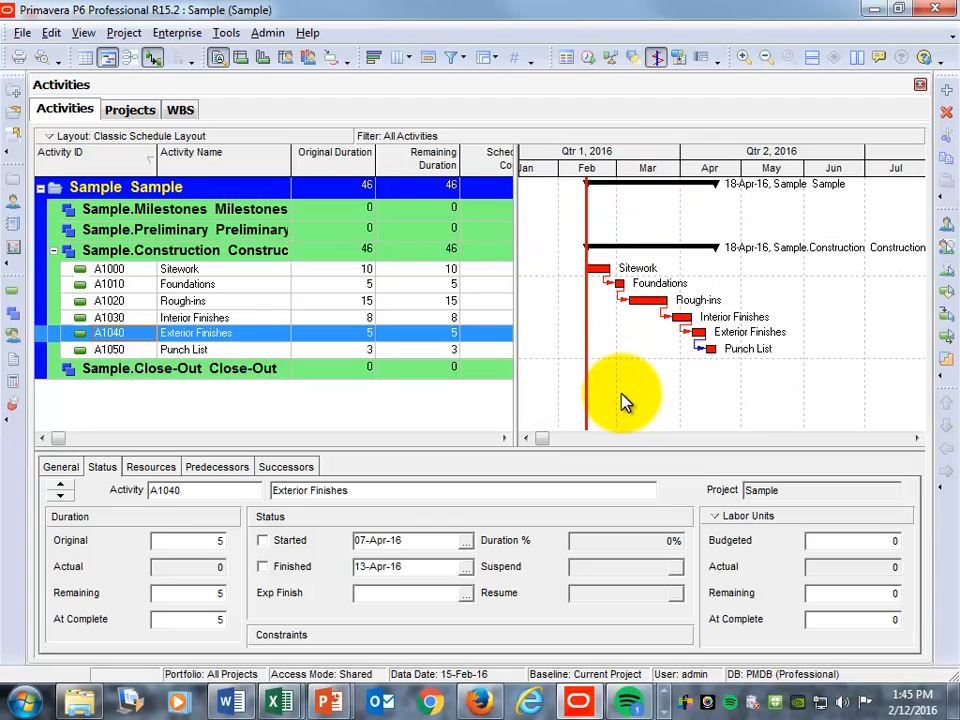
{"action": "mouse_move", "coordinate": [560, 276]}
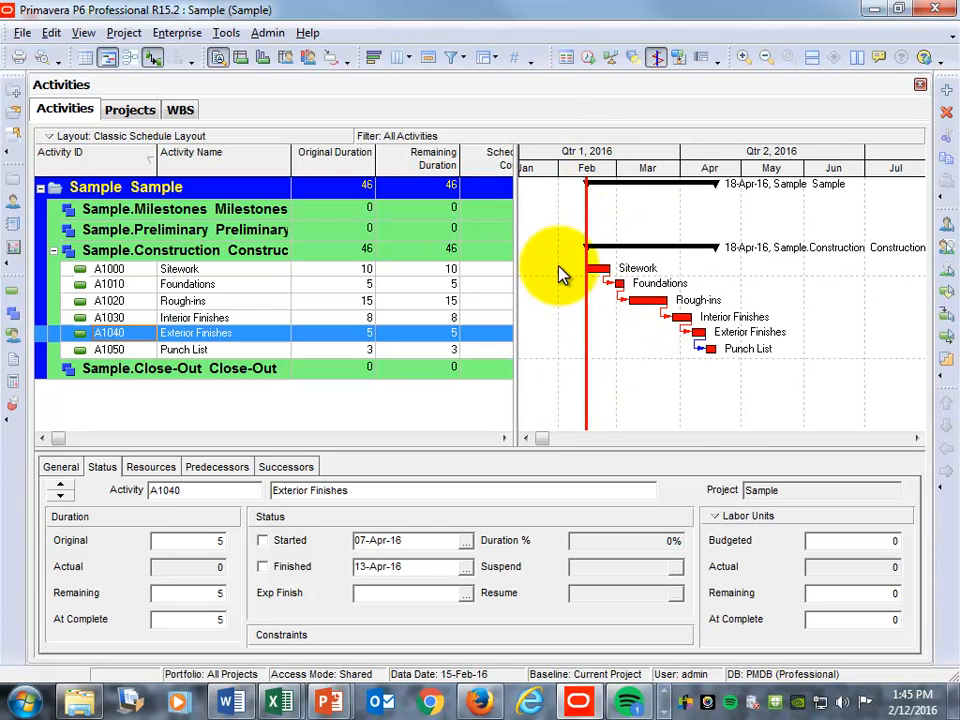
{"action": "mouse_move", "coordinate": [638, 362]}
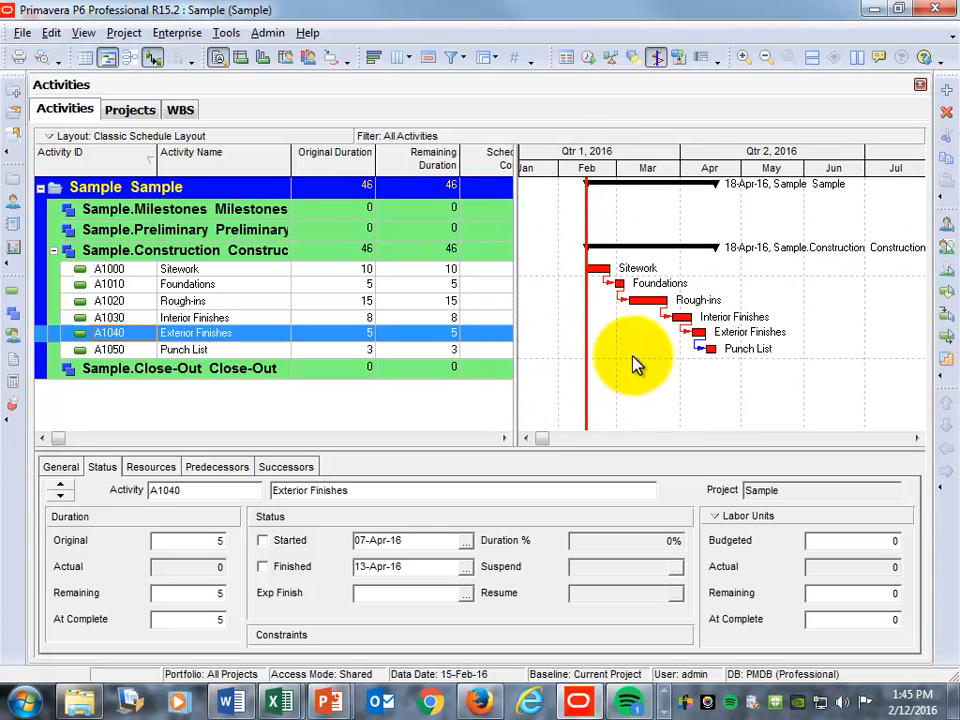
{"action": "mouse_move", "coordinate": [576, 290]}
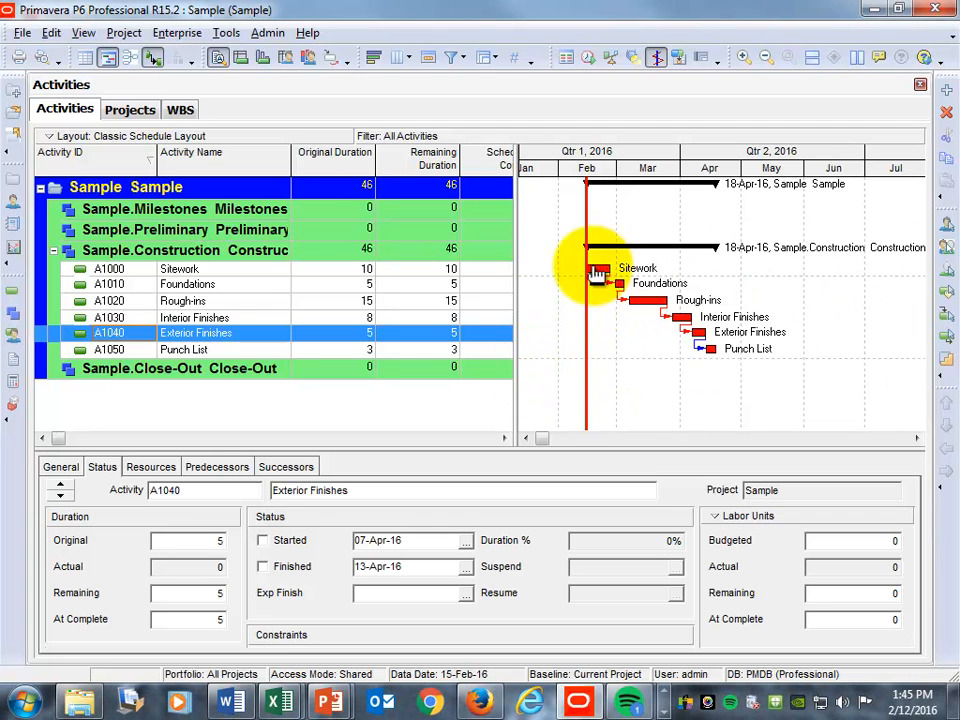
{"action": "mouse_move", "coordinate": [564, 362]}
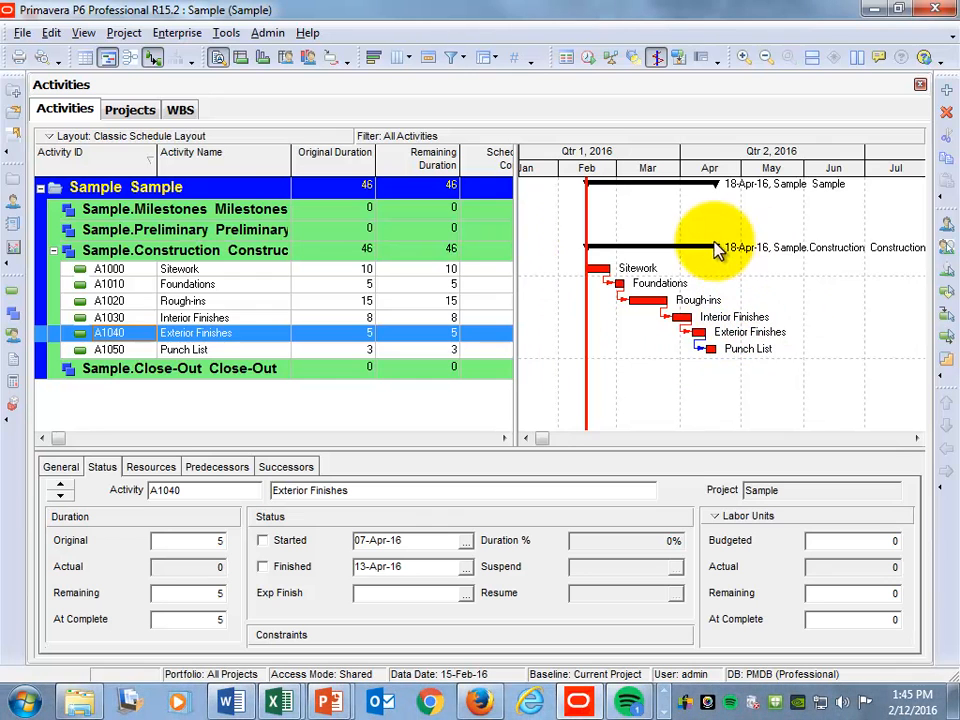
{"action": "mouse_move", "coordinate": [704, 258]}
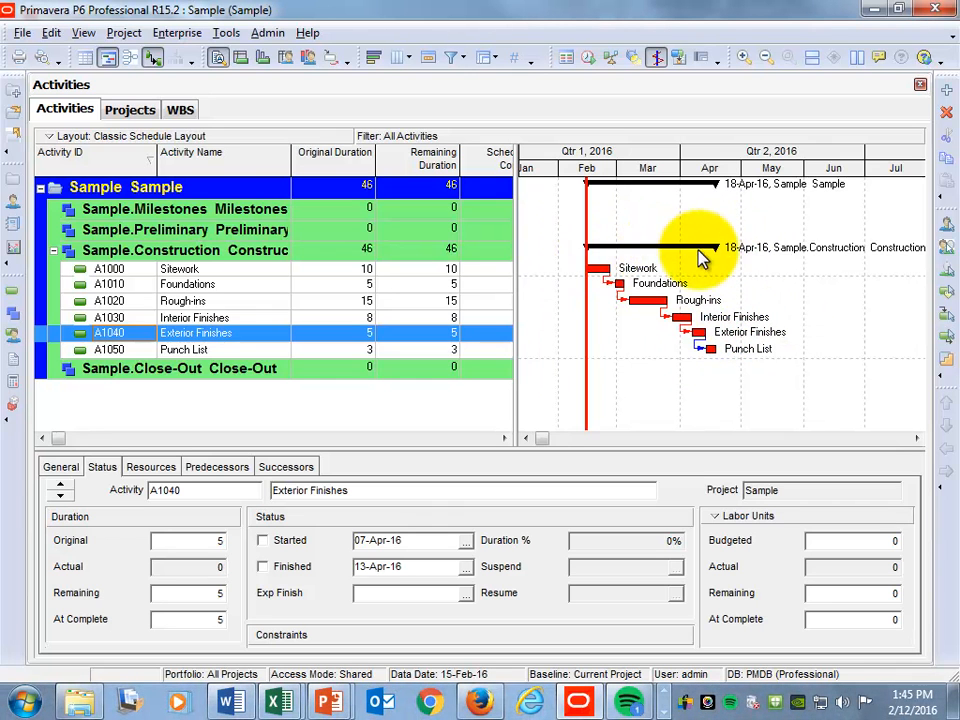
{"action": "mouse_move", "coordinate": [636, 262]}
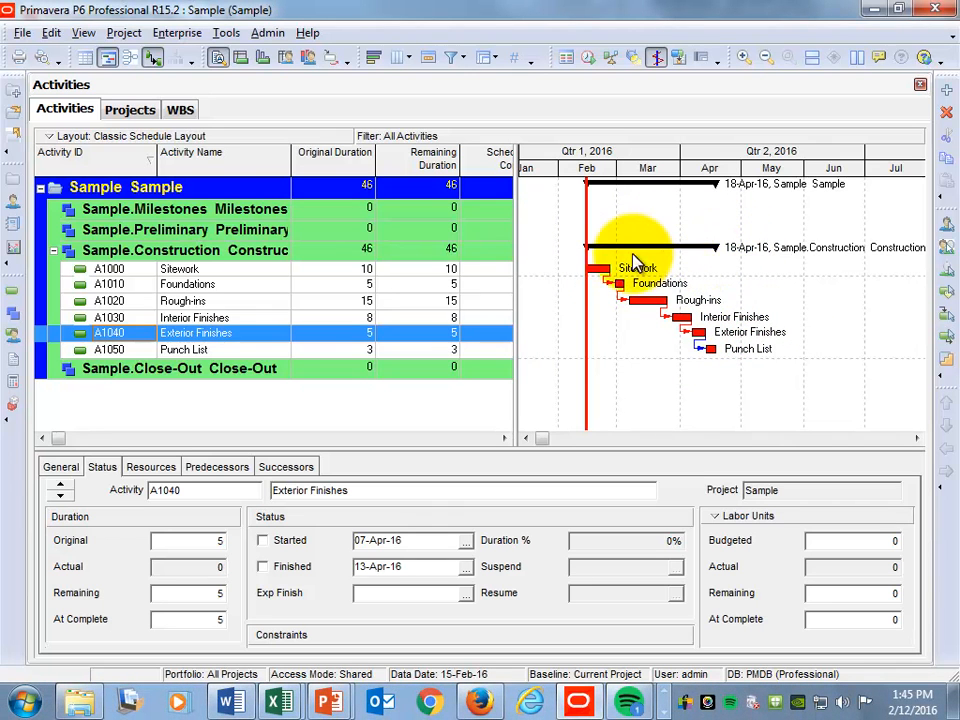
{"action": "mouse_move", "coordinate": [720, 258]}
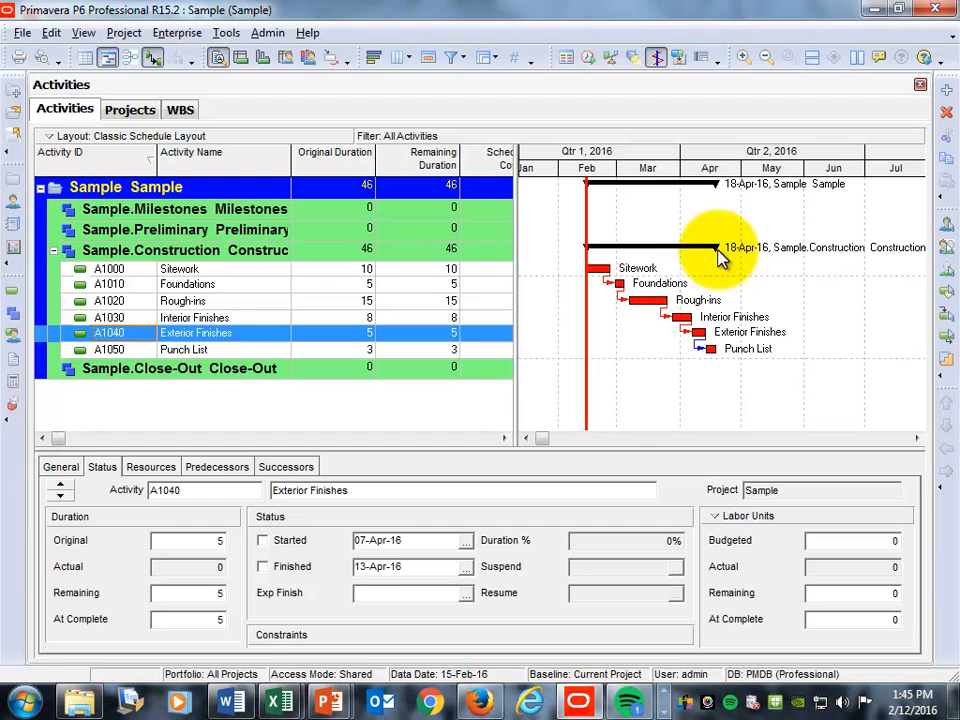
{"action": "mouse_move", "coordinate": [584, 244]}
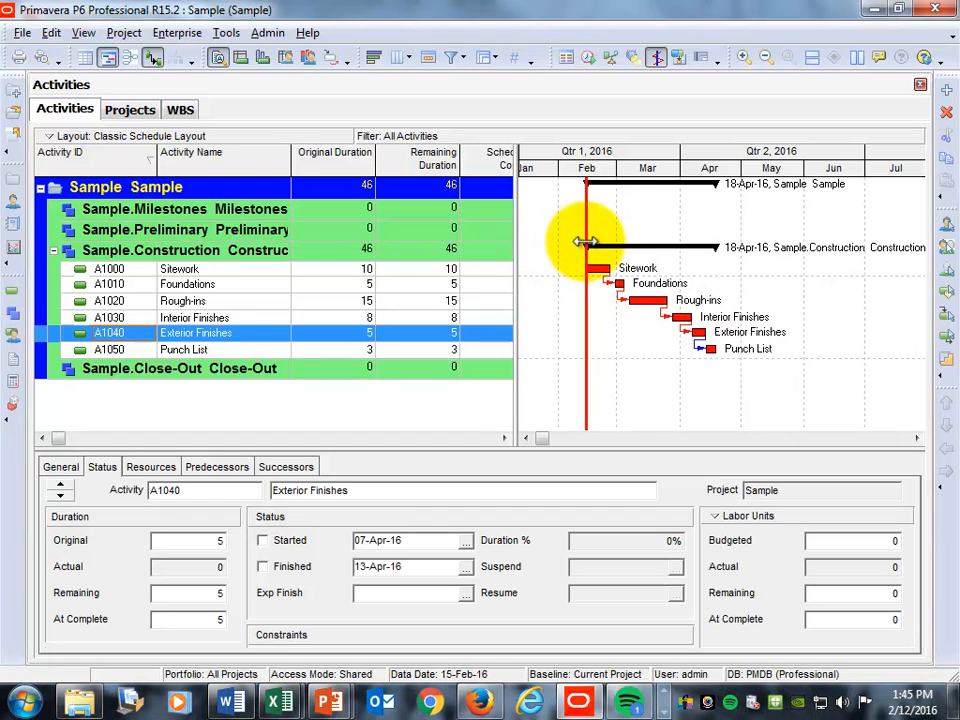
{"action": "mouse_move", "coordinate": [740, 256]}
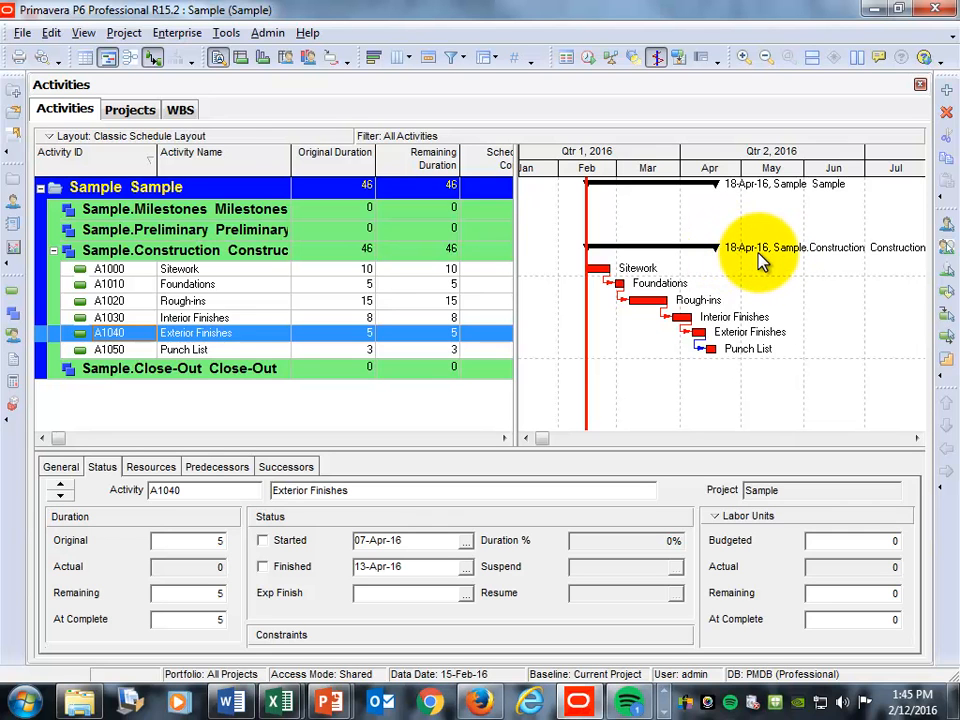
{"action": "mouse_move", "coordinate": [712, 258]}
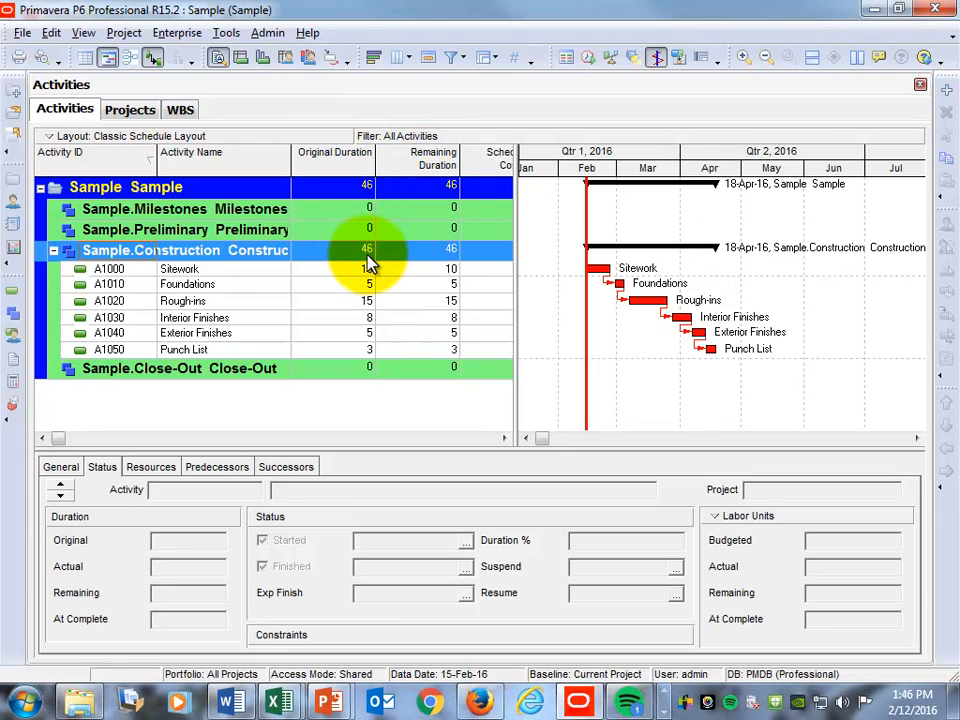
{"action": "mouse_move", "coordinate": [368, 292]}
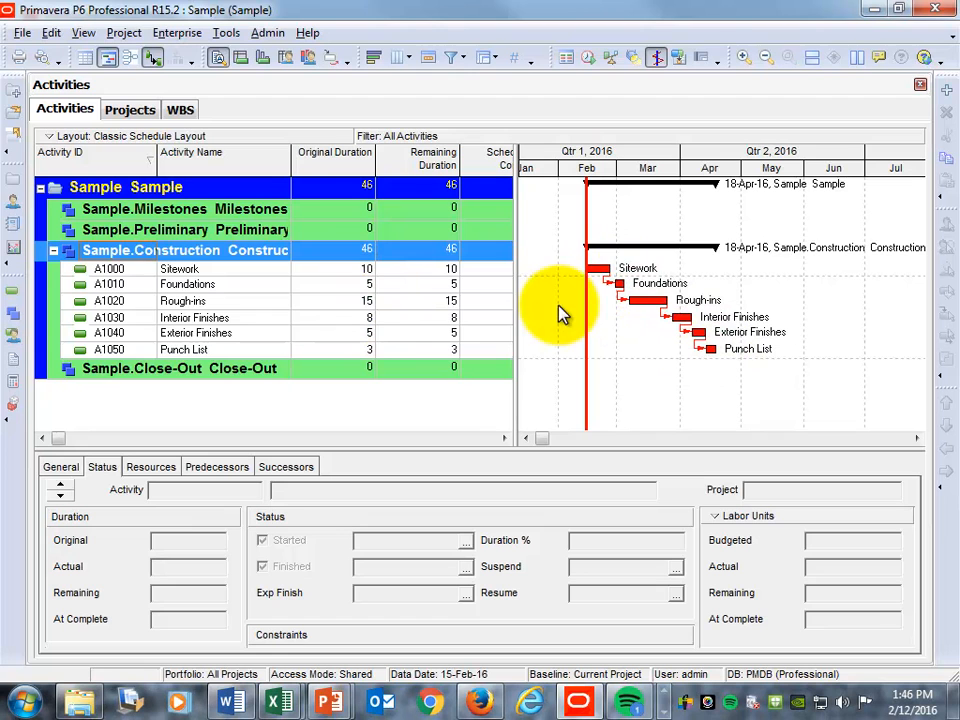
{"action": "mouse_move", "coordinate": [712, 296]}
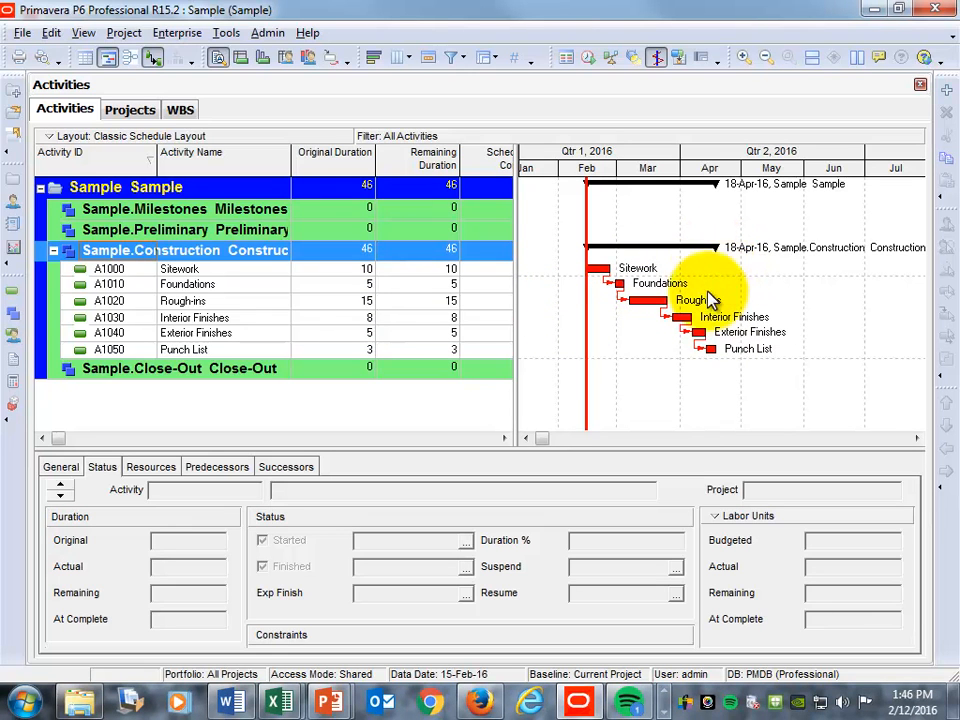
{"action": "mouse_move", "coordinate": [560, 268]}
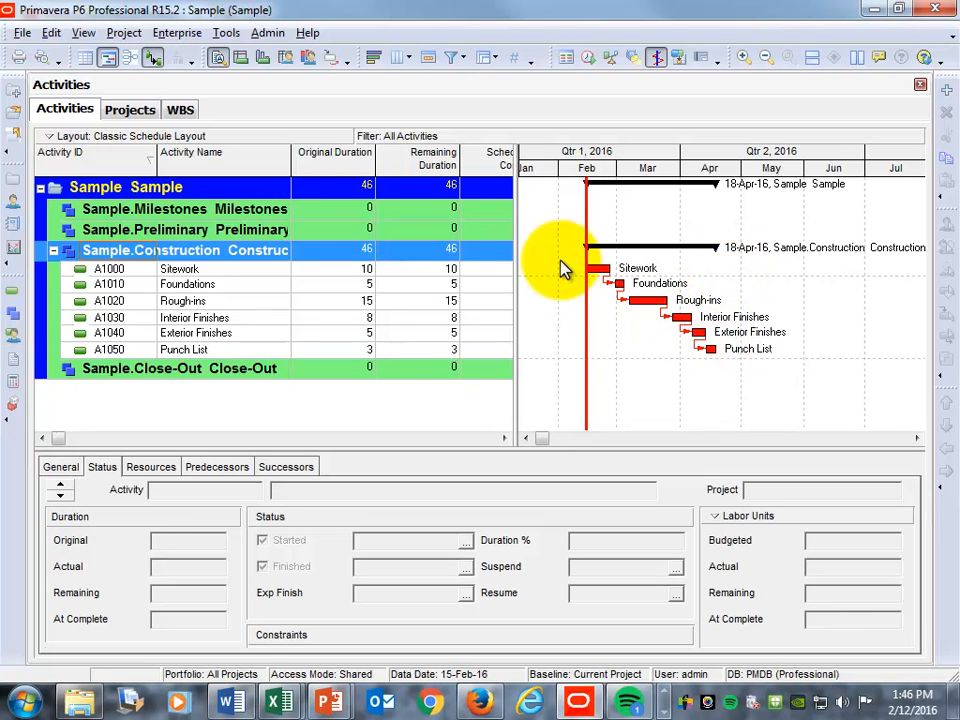
{"action": "mouse_move", "coordinate": [584, 316]}
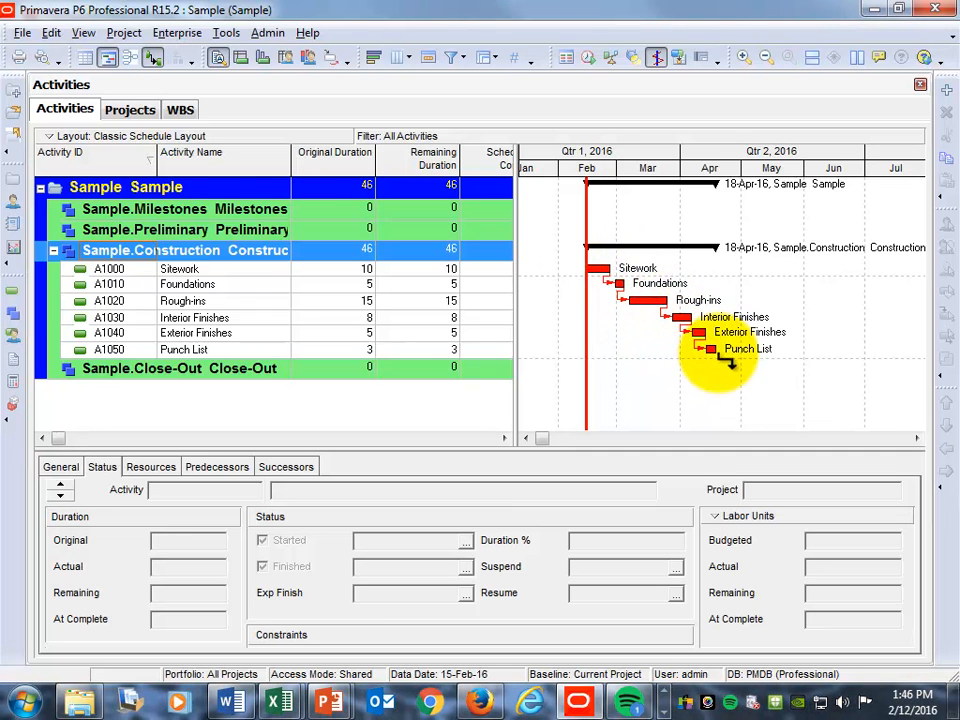
{"action": "mouse_move", "coordinate": [660, 310]}
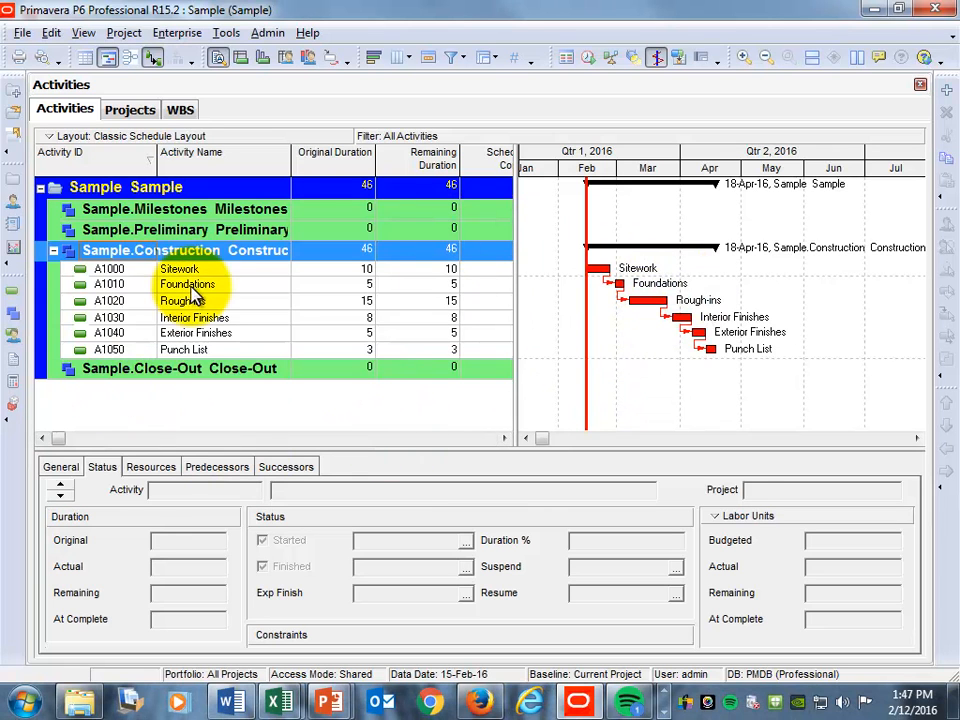
- Show A1010 Foundations' Predecessors list with Sitework as its FS predecessor
{"action": "left_click", "coordinate": [188, 284]}
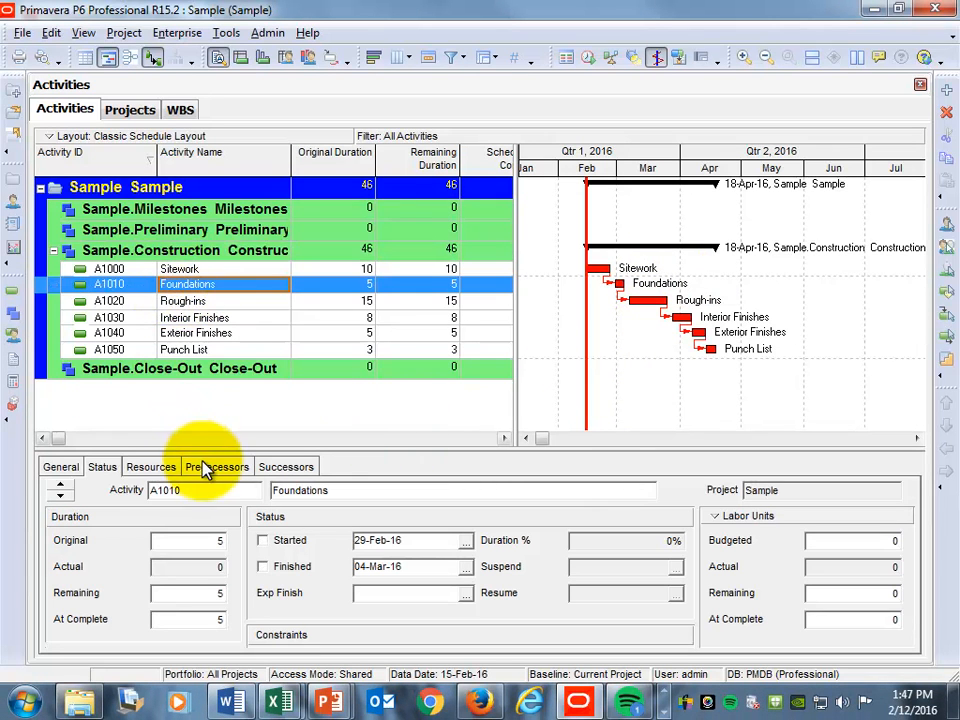
{"action": "left_click", "coordinate": [216, 466]}
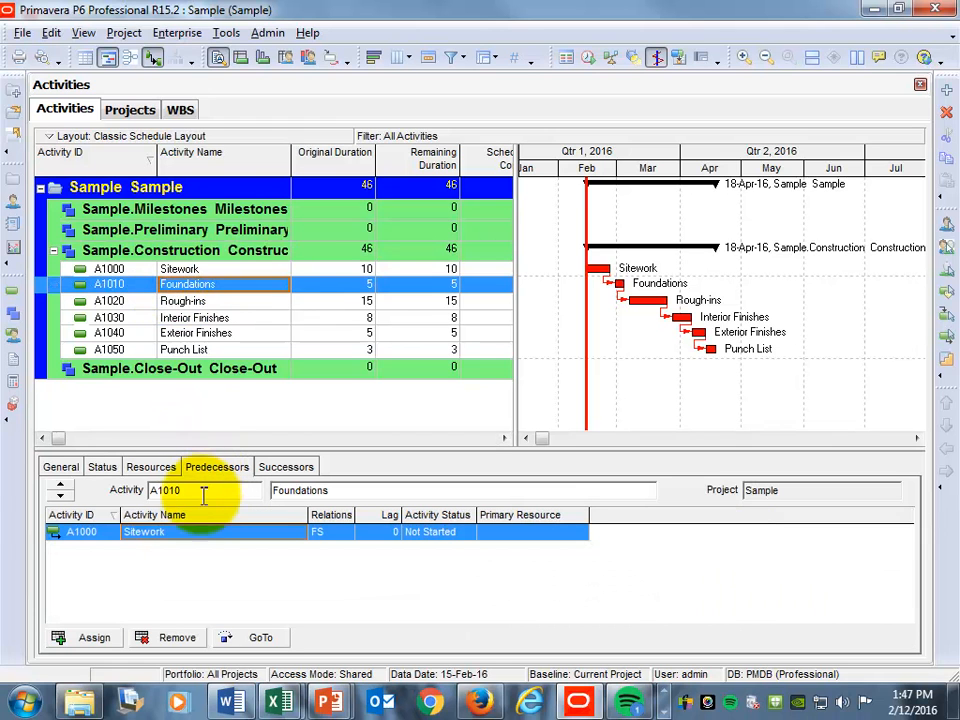
{"action": "left_click", "coordinate": [144, 532]}
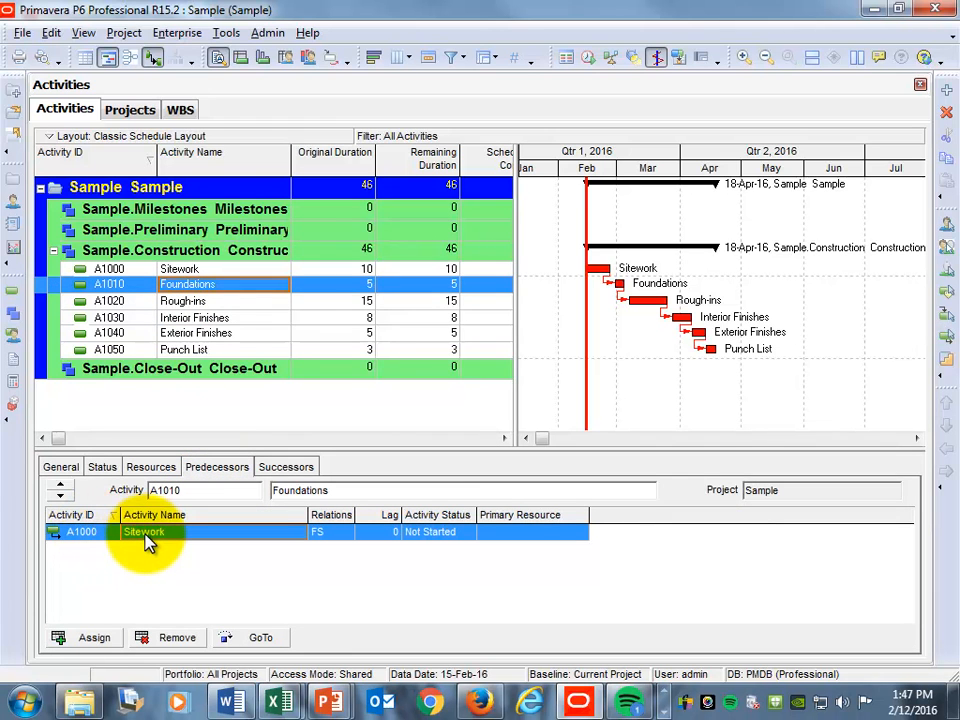